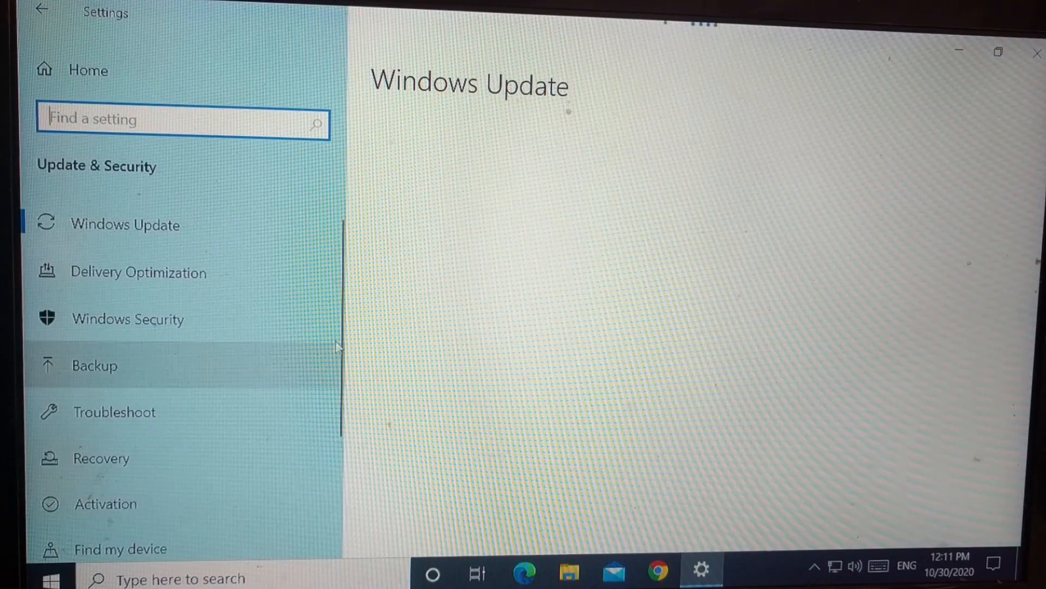
Step: Show the Windows Update page listing the pending 20H2 feature update
click(124, 225)
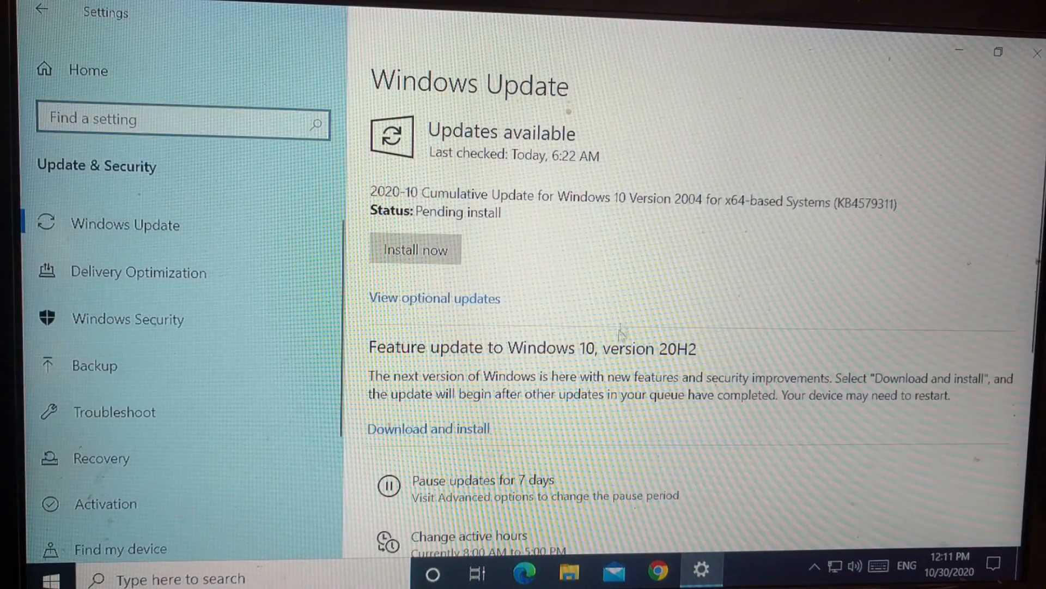
mouse_move(732, 337)
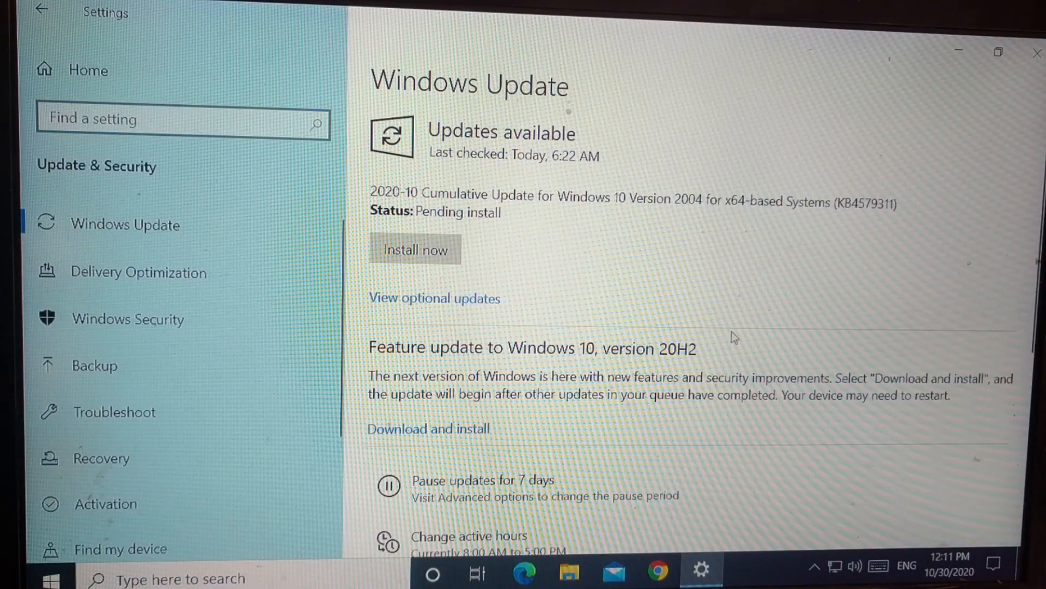
mouse_move(454, 428)
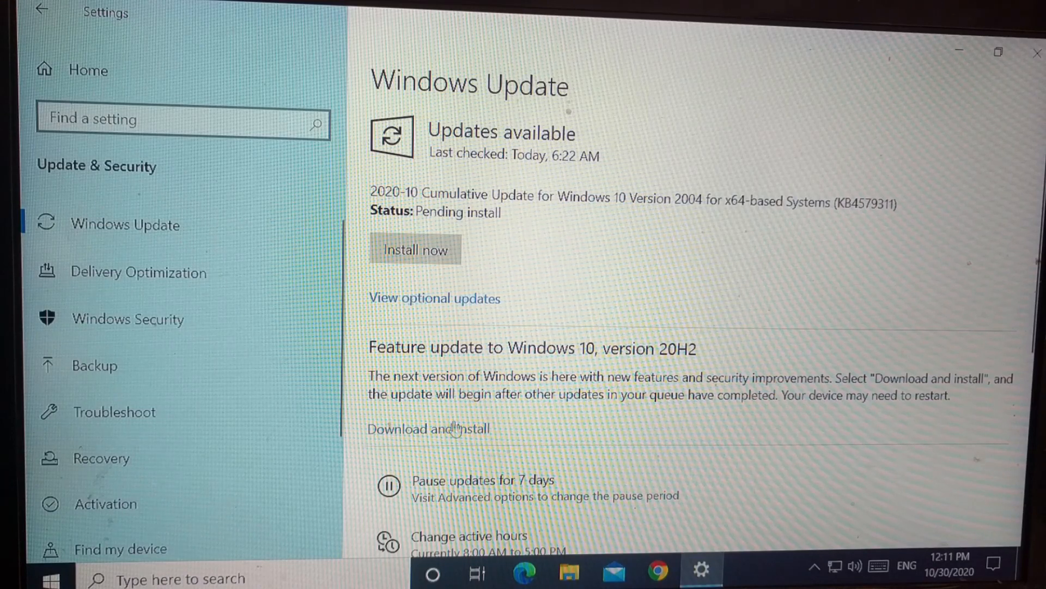
mouse_move(427, 437)
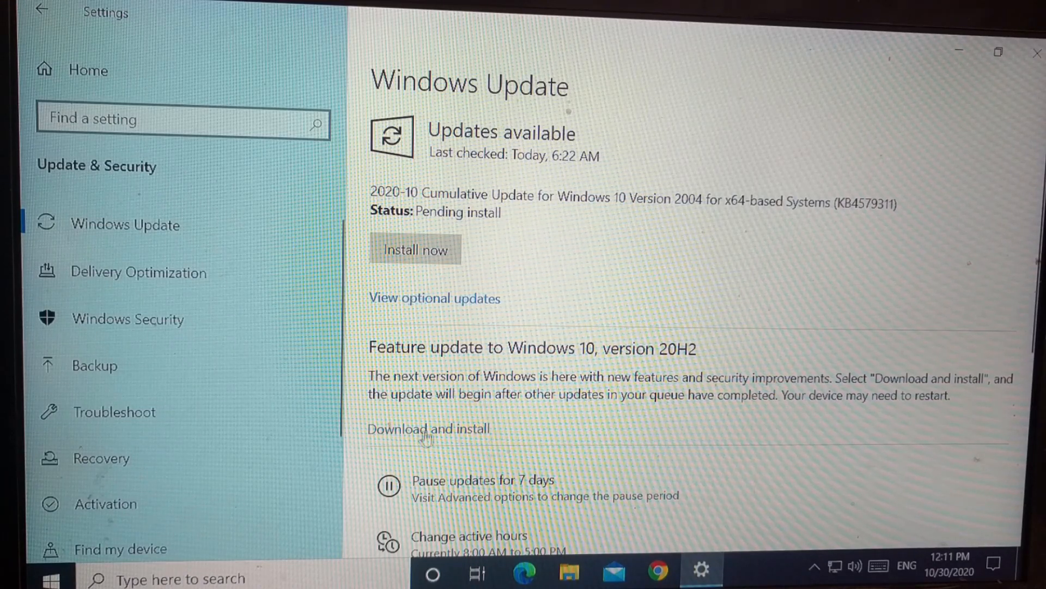
Step: Download and install the feature update to Windows 10, version 20H2
click(414, 249)
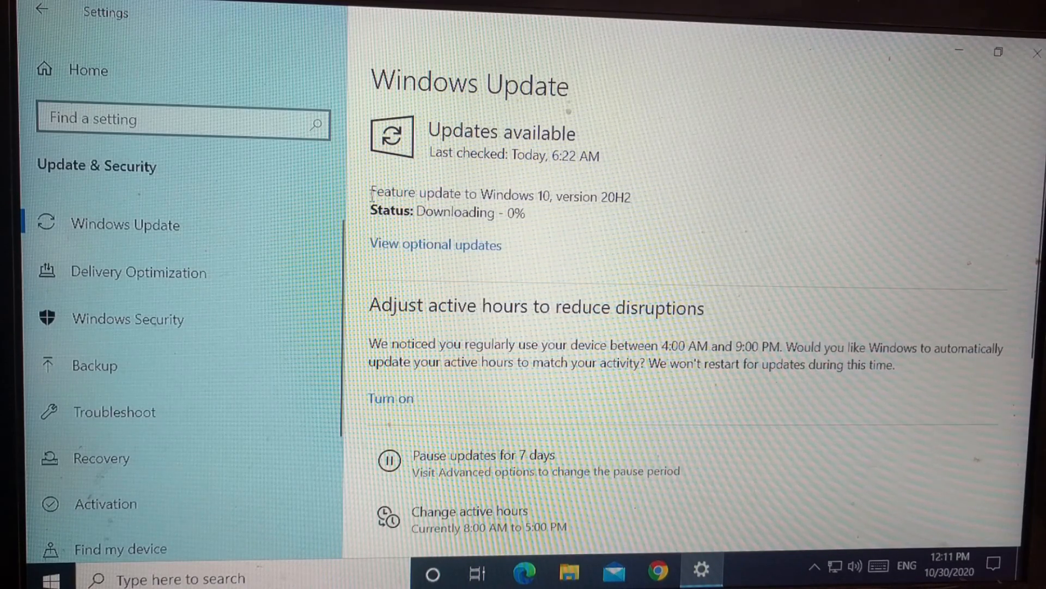
double_click(499, 195)
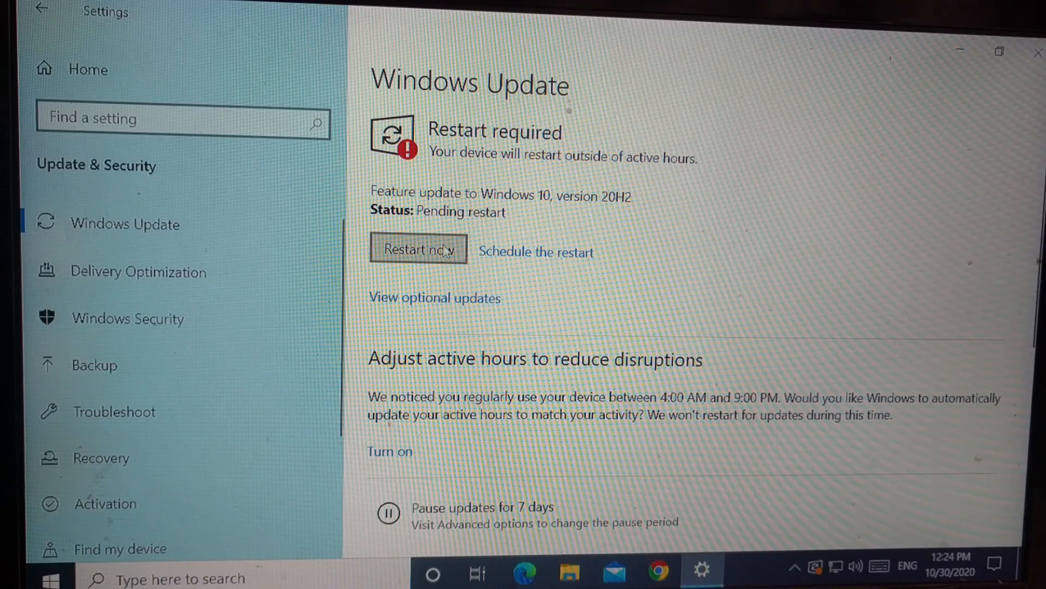
Step: Restart the PC now to finish installing the 20H2 update
click(418, 248)
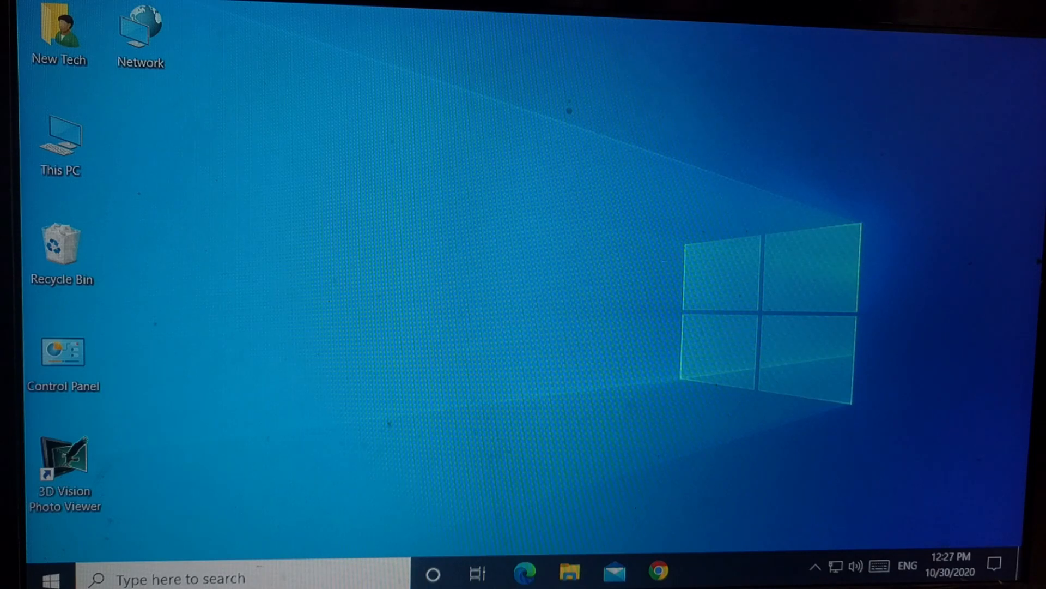
Step: Search the taskbar for 'winv' to find the winver version tool
text(winv)
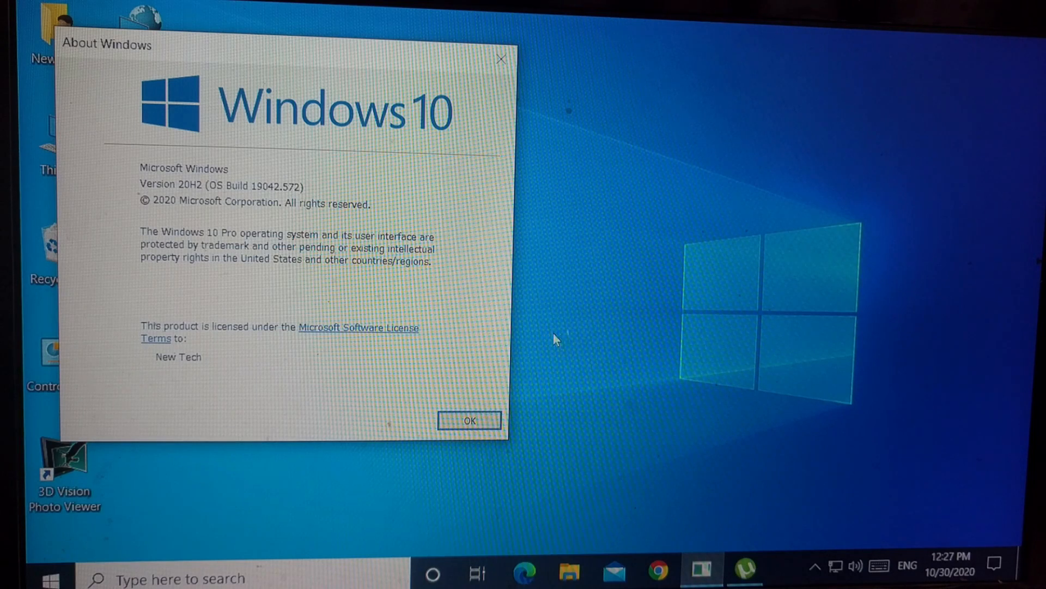
mouse_move(502, 59)
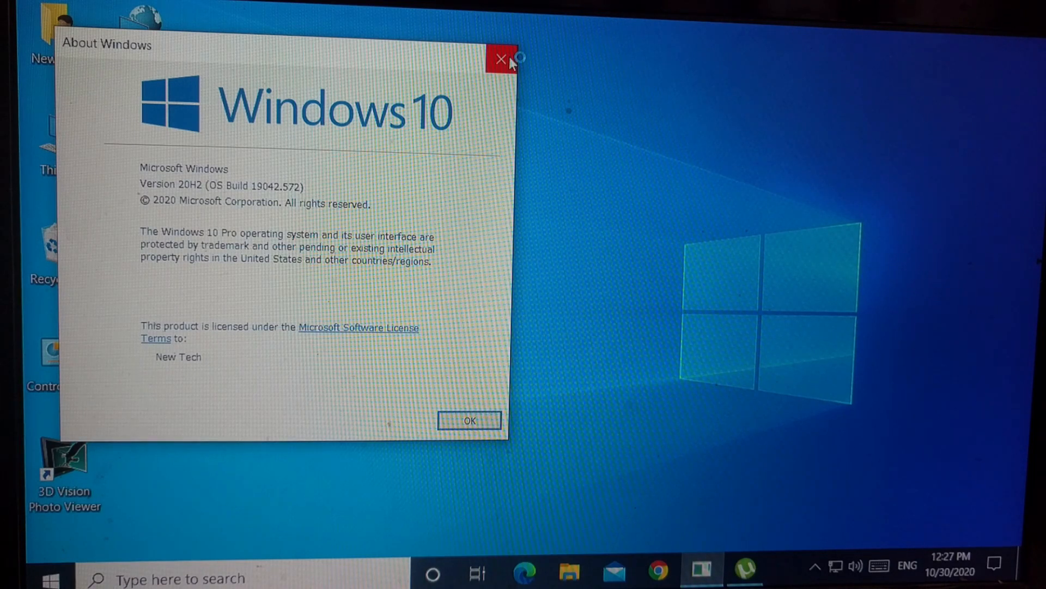
Step: Confirm About Windows reports Version 20H2 (Build 19042.572) and close the dialog
click(500, 59)
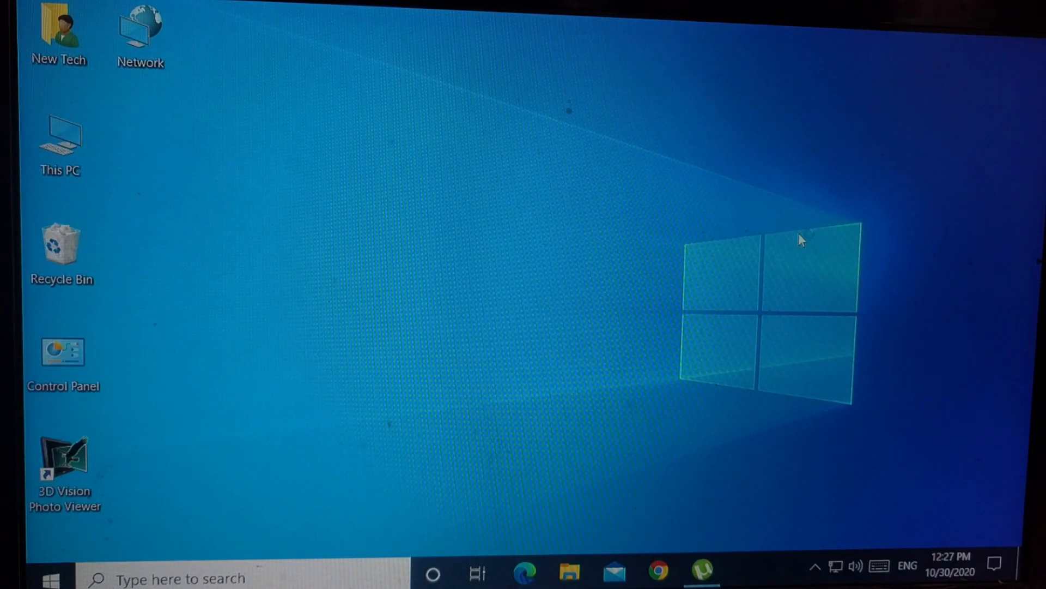